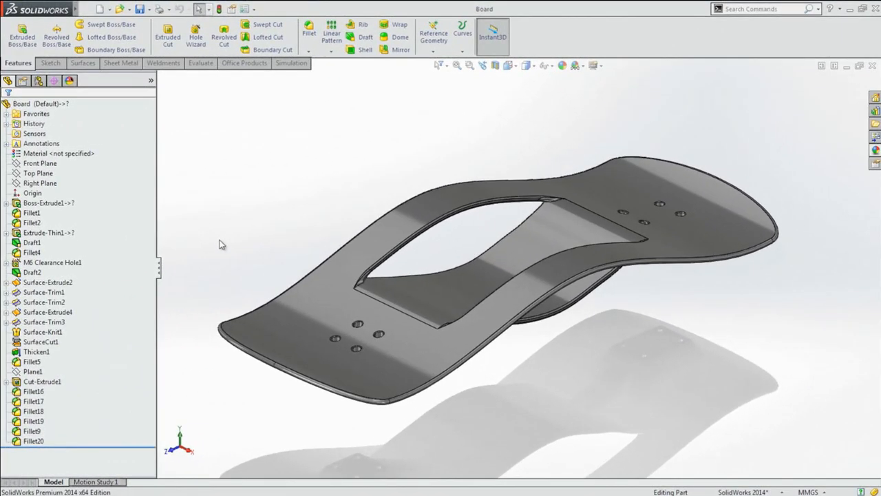
Show the skateboard from the Right view with the footwell surfaces' 50 mm dimensions visible.
left_click(44, 282)
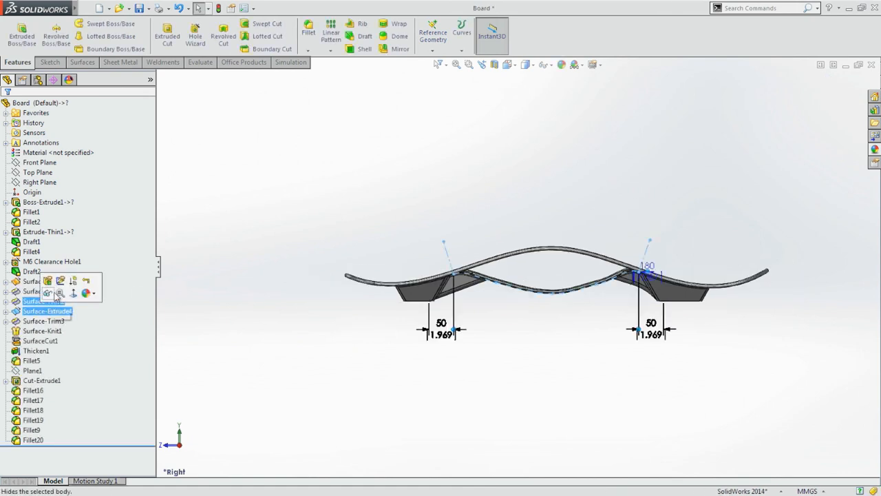
Edit the Footwell sketch's spline relations and set the pulley circle diameter to 60.
double_click(44, 311)
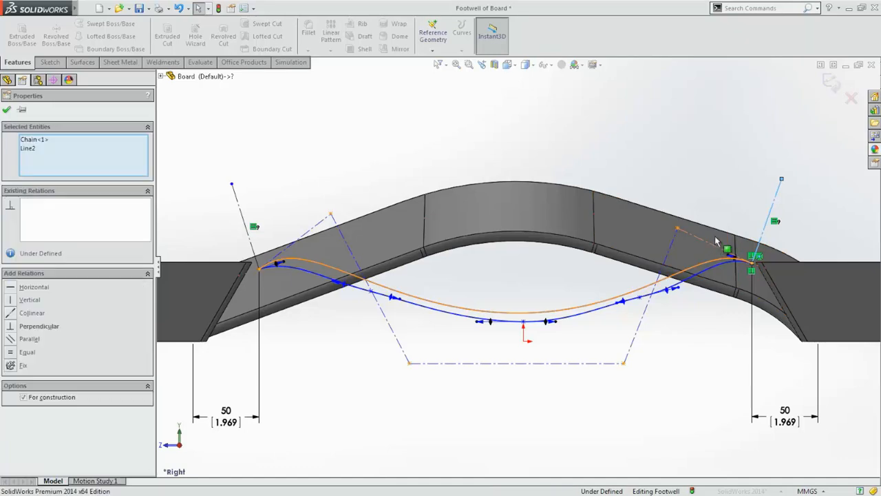
left_click(14, 325)
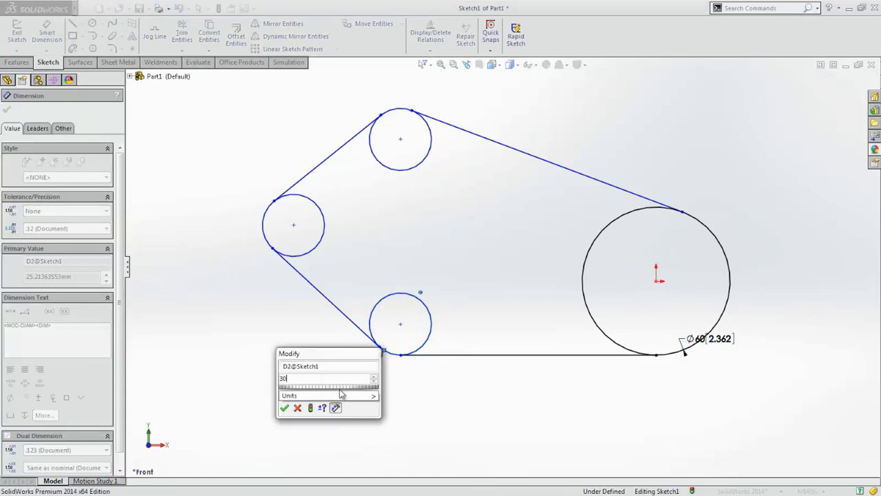
left_click(283, 407)
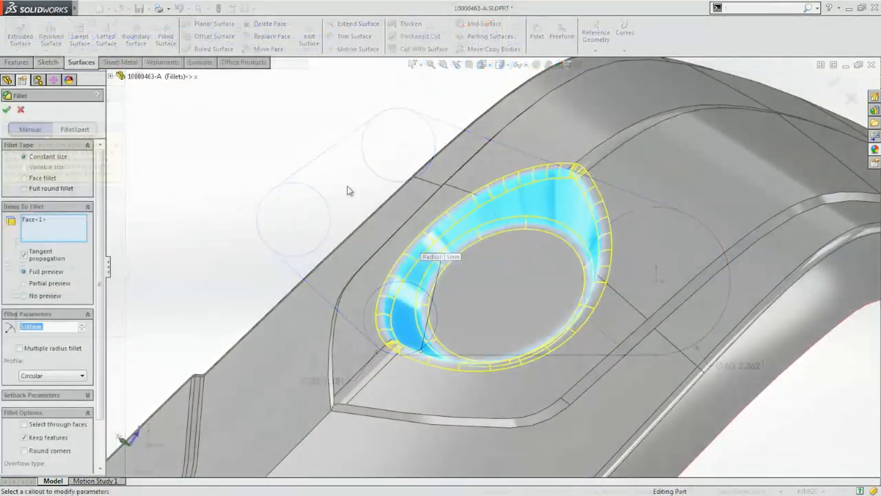
Fillet the selected face around the opening and accept a Right Plane section view through it.
left_click(53, 375)
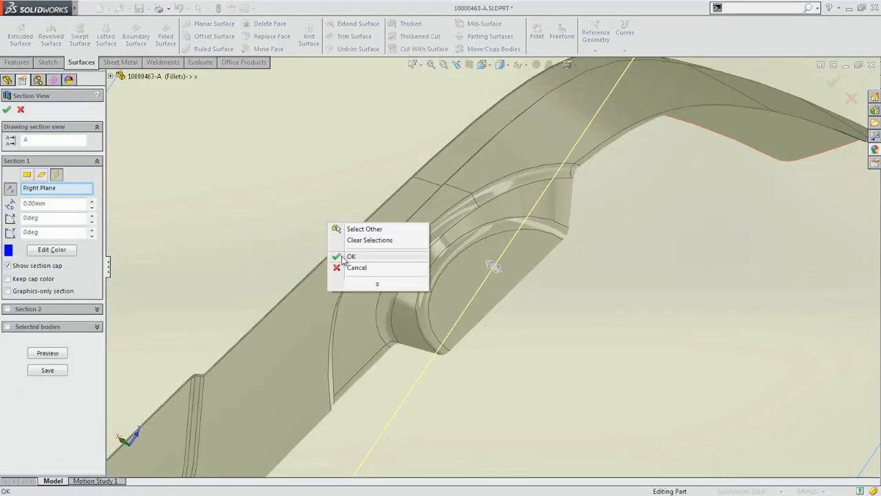
left_click(351, 256)
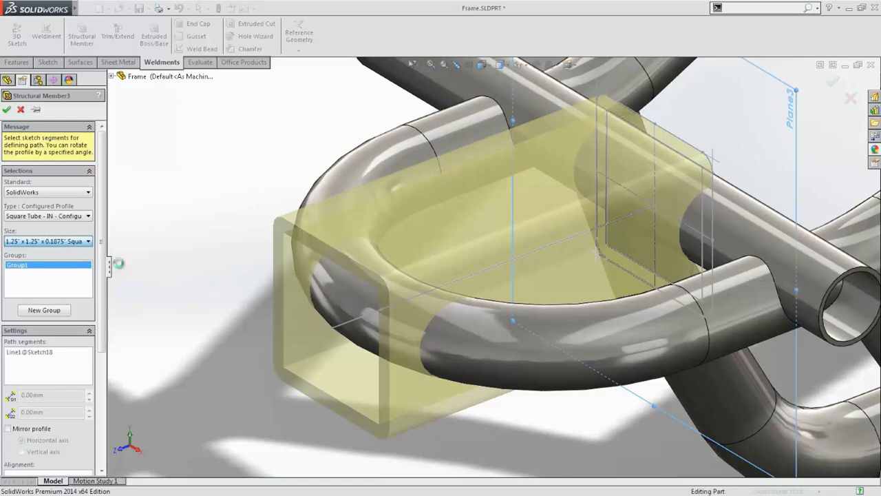
Accept the Square Tube structural member along the bent path and inspect the tube joint.
left_click(5, 111)
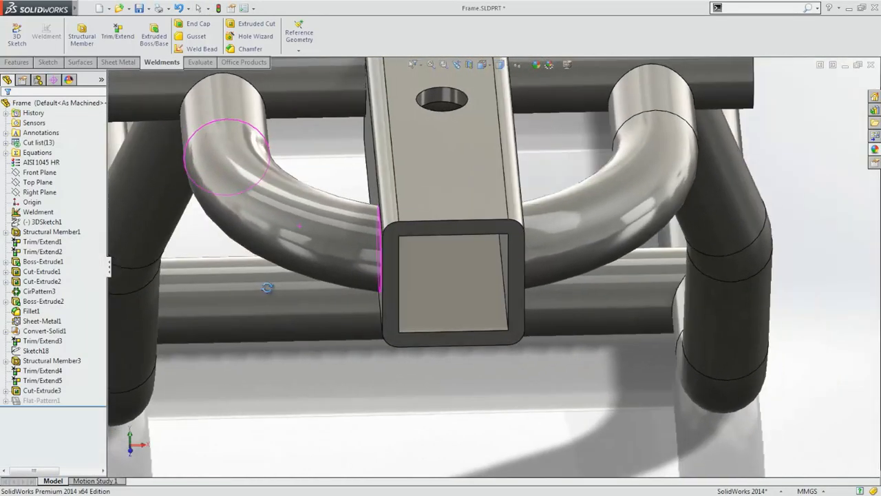
left_click_drag(267, 288, 219, 301)
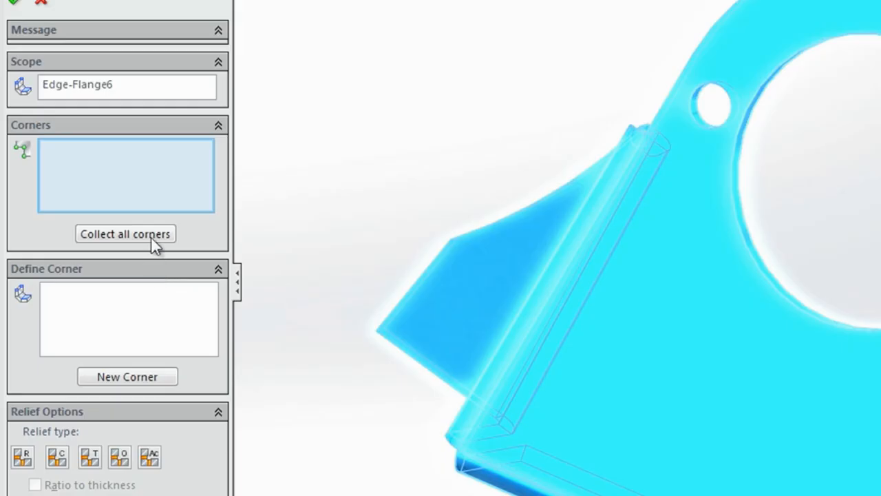
Apply a circular 2.00 mm corner relief to all Edge-Flange6 corners, tangent to bend with narrow corner.
left_click(125, 234)
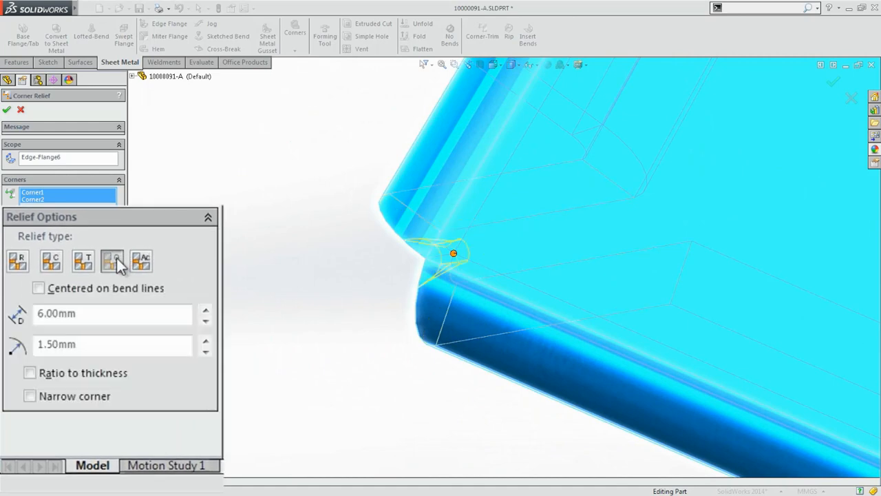
left_click(49, 261)
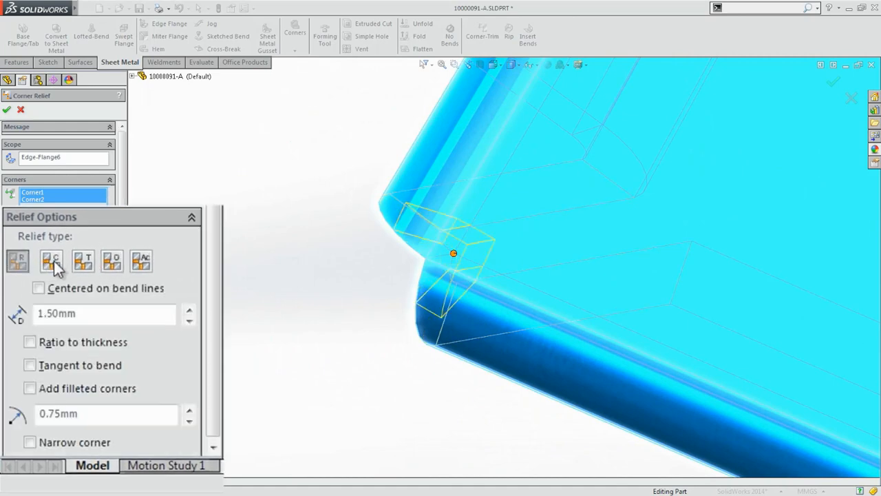
left_click(51, 261)
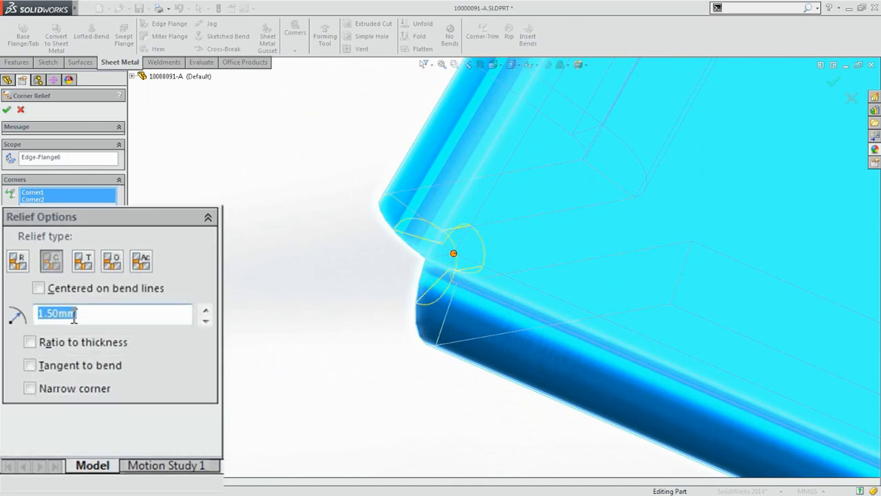
left_click(30, 365)
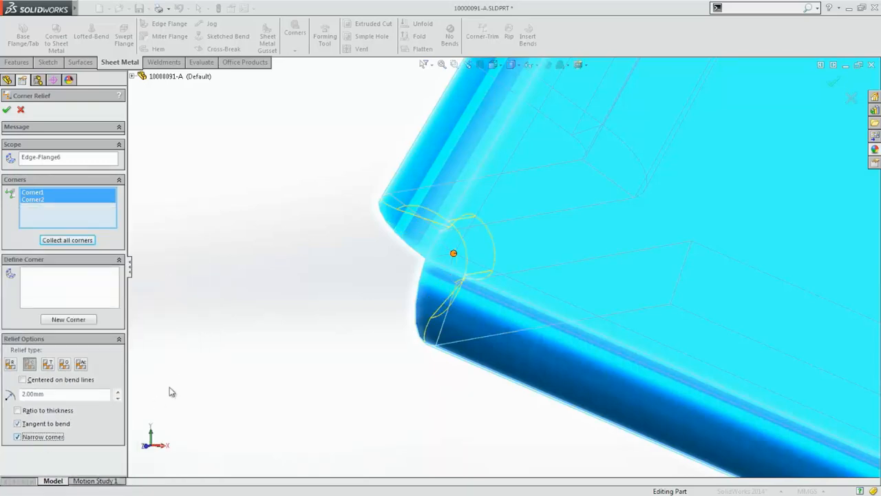
left_click(6, 112)
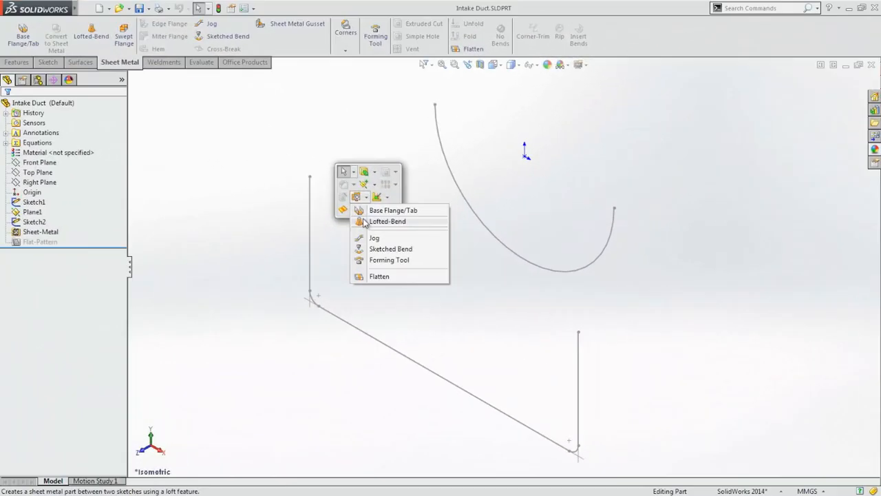
Create a Lofted-Bend between Sketch1 and Sketch2 using the Bent method at 20° segment angle, reversed.
left_click(389, 221)
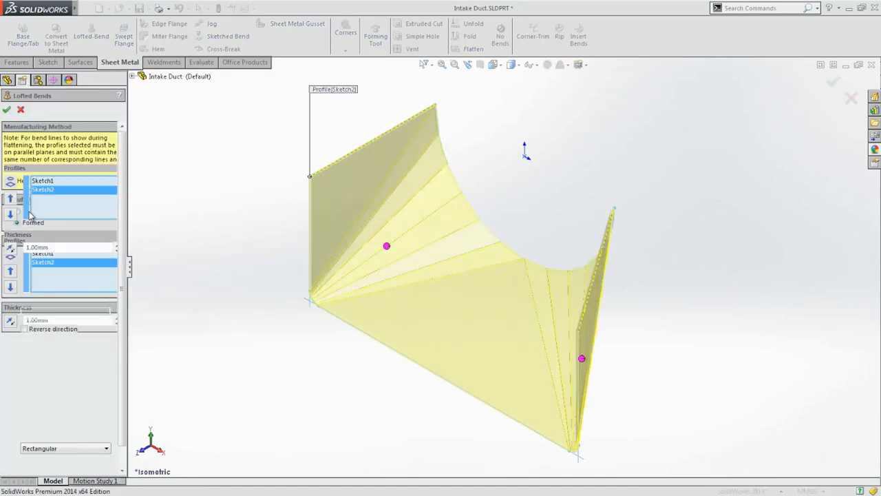
left_click(18, 137)
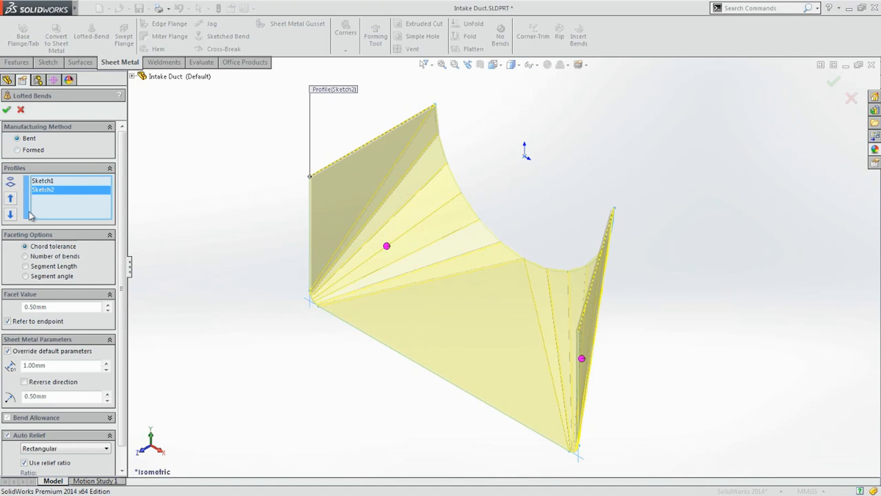
left_click(24, 275)
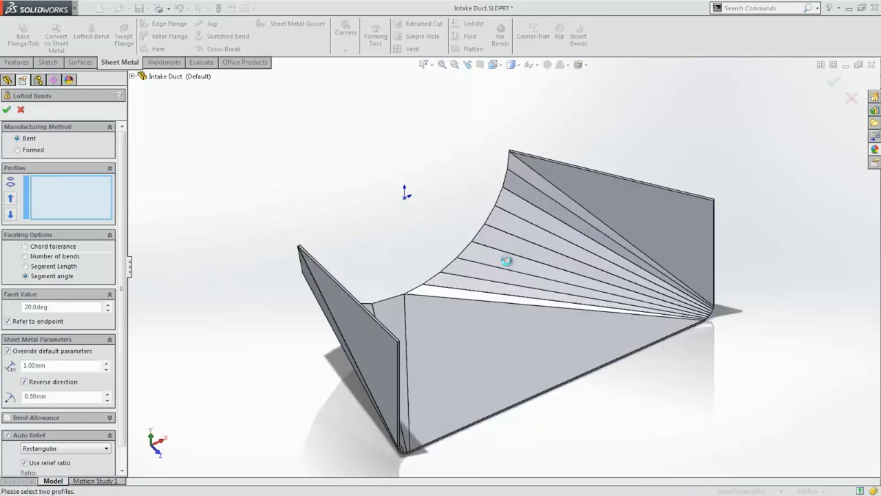
left_click(6, 110)
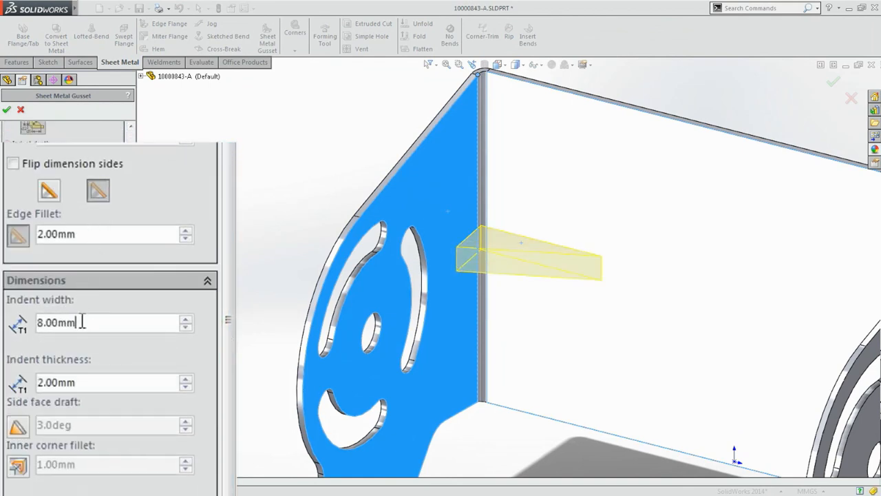
Set the gusset indent width to 12.00mm, accept it, and move to the Chain Drive assembly.
type("12.00mm")
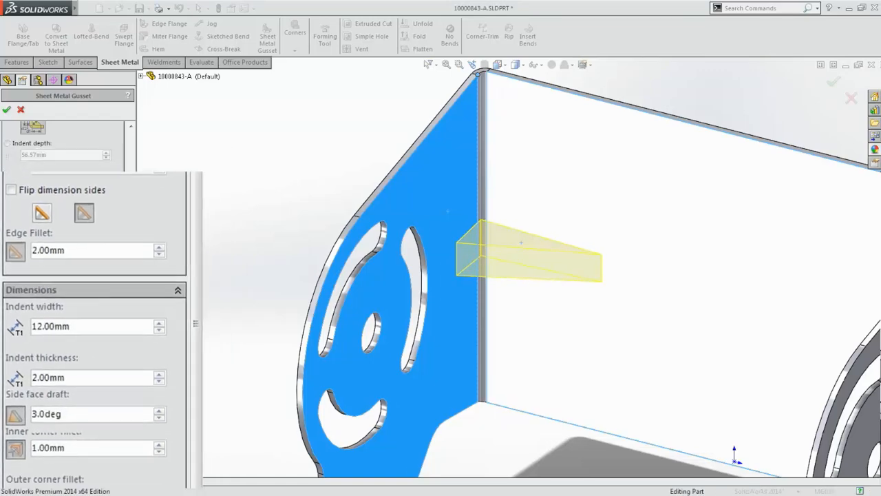
left_click(8, 110)
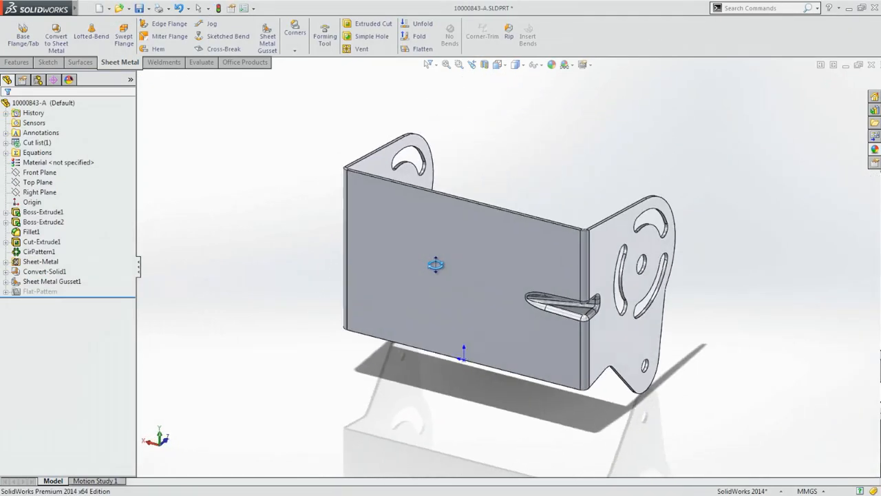
left_click(44, 271)
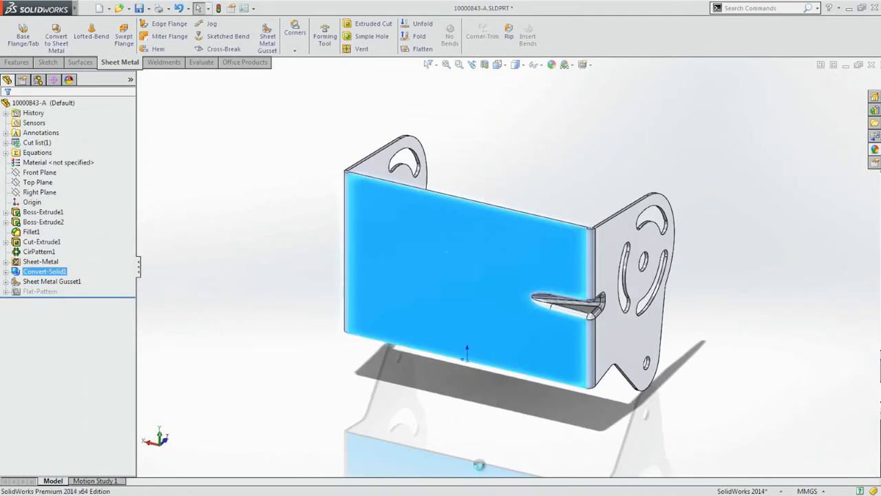
left_click(422, 48)
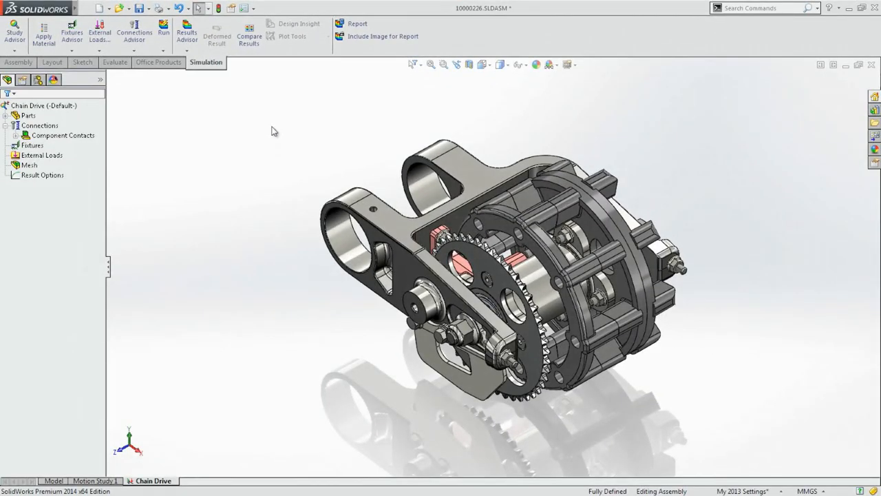
Run Toolbox Fasteners to Bolts from the Connections Advisor on the chain drive assembly.
left_click_drag(273, 130, 229, 136)
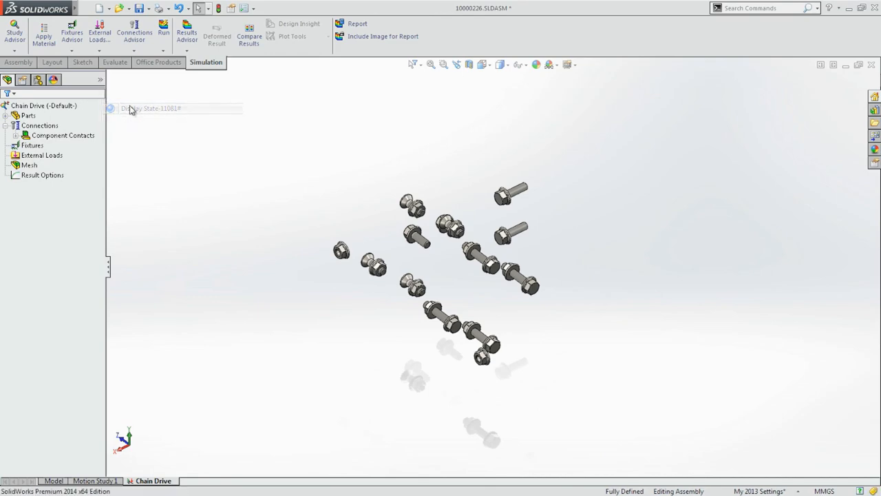
left_click(135, 33)
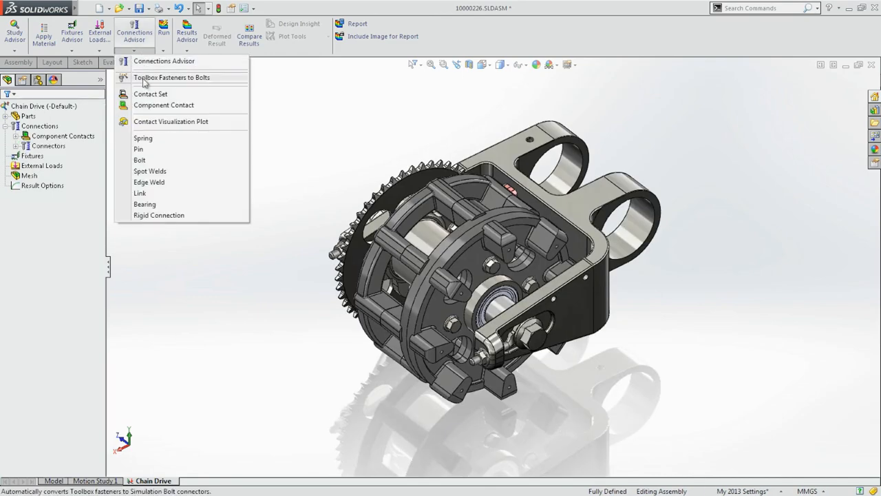
left_click(170, 77)
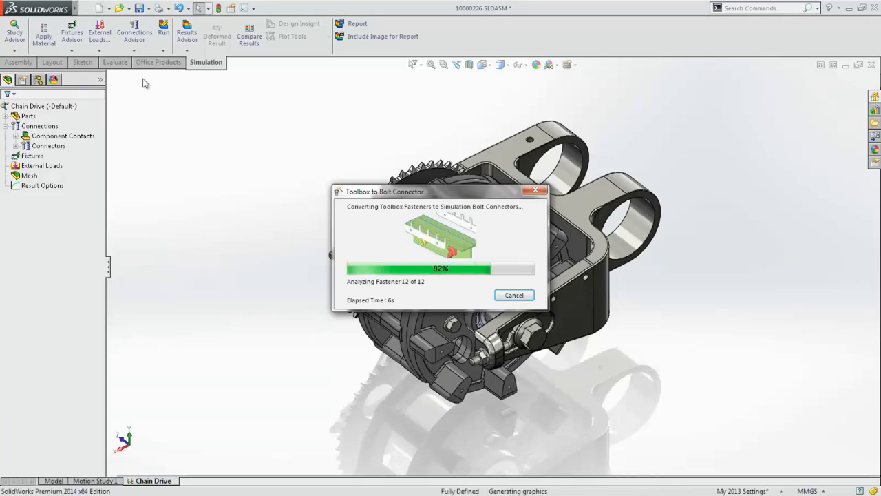